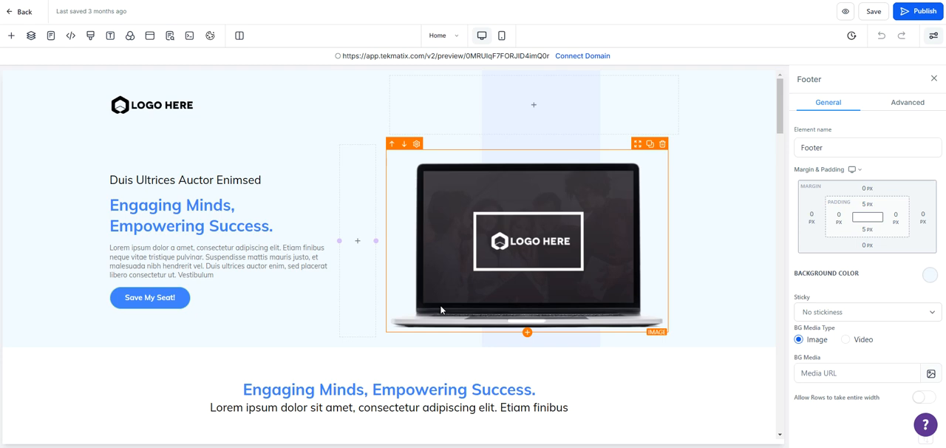
# Bring up the page's SEO Meta Data settings with the Links & Tags section expanded
pyautogui.click(189, 215)
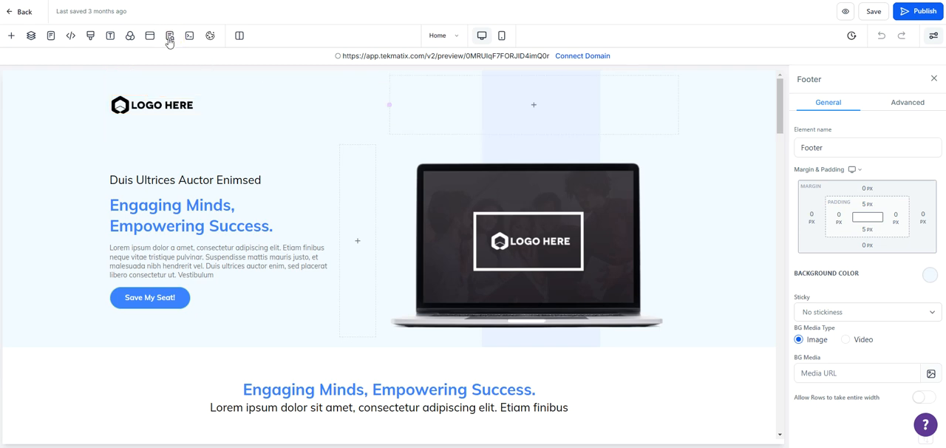
pyautogui.click(170, 35)
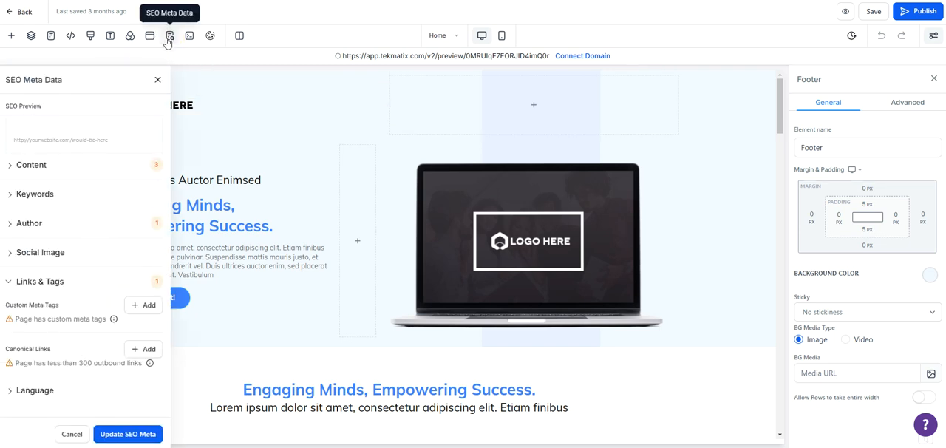
pyautogui.moveTo(115, 278)
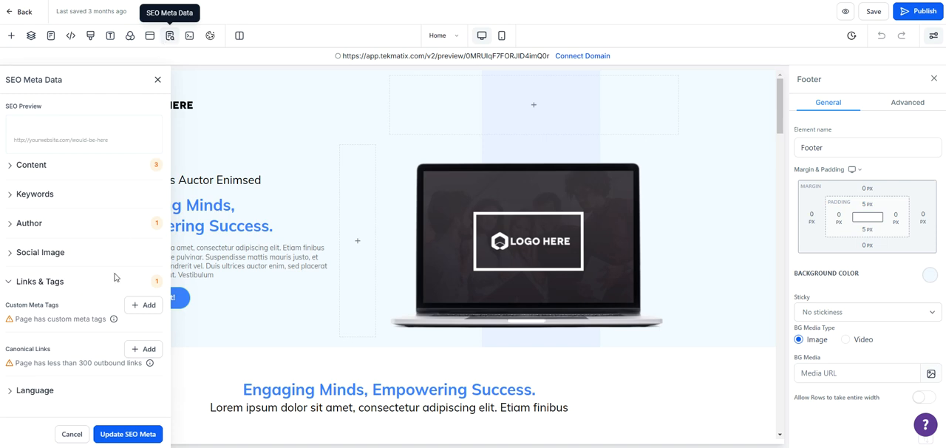
pyautogui.moveTo(90, 111)
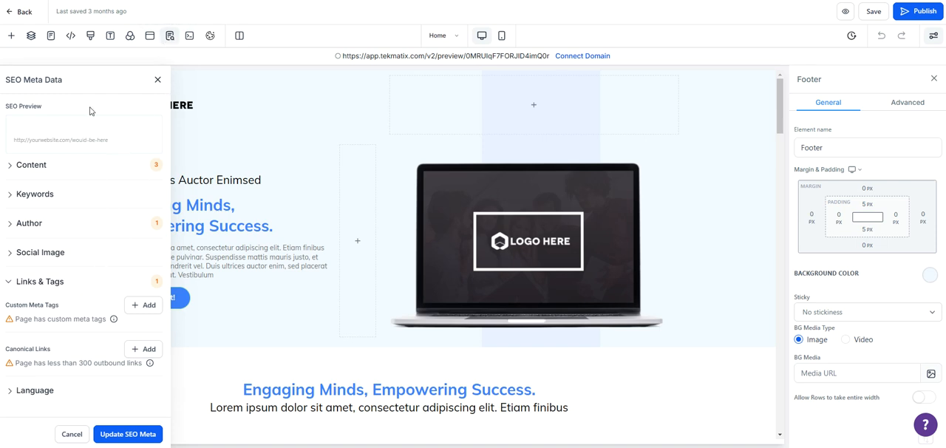
pyautogui.moveTo(63, 291)
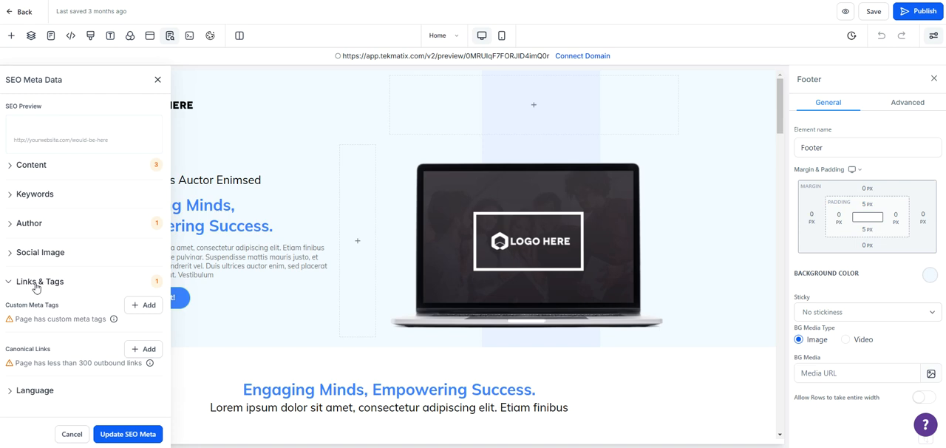
pyautogui.click(38, 280)
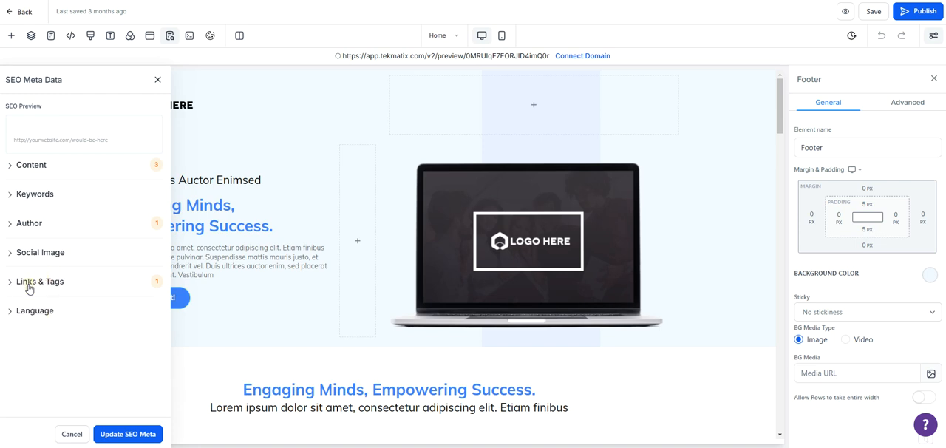
pyautogui.click(40, 281)
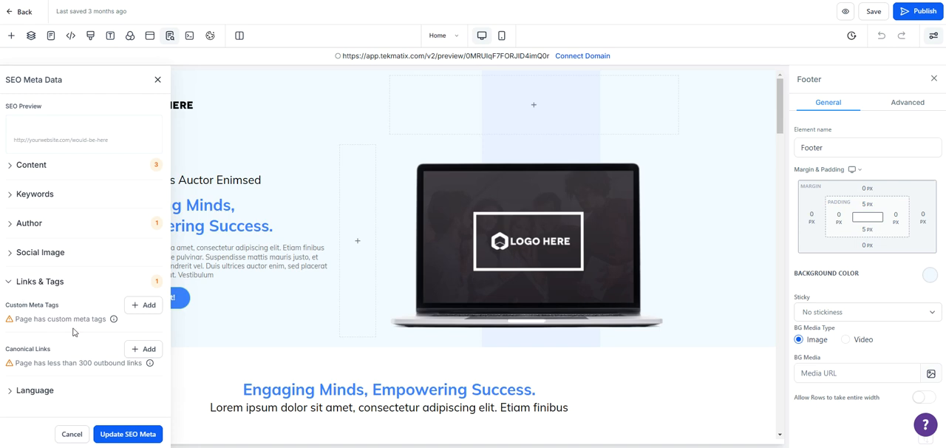
# Start a new custom meta tag under Links & Tags with empty Name and Content fields
pyautogui.click(149, 304)
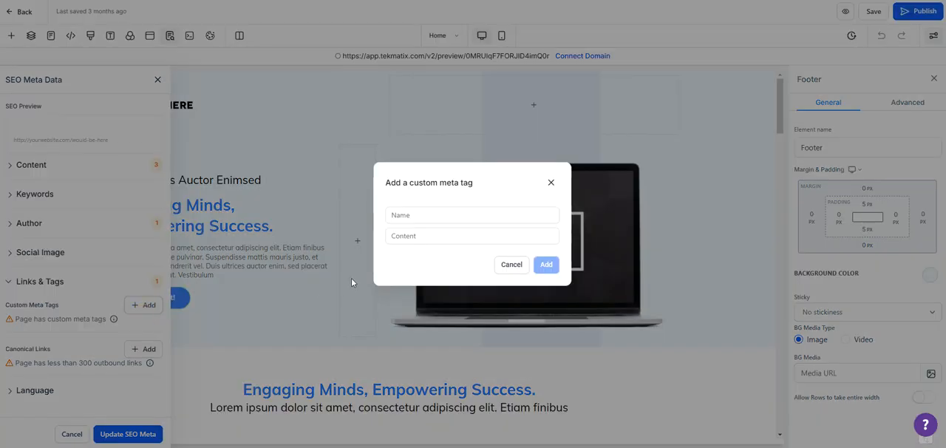
pyautogui.click(473, 216)
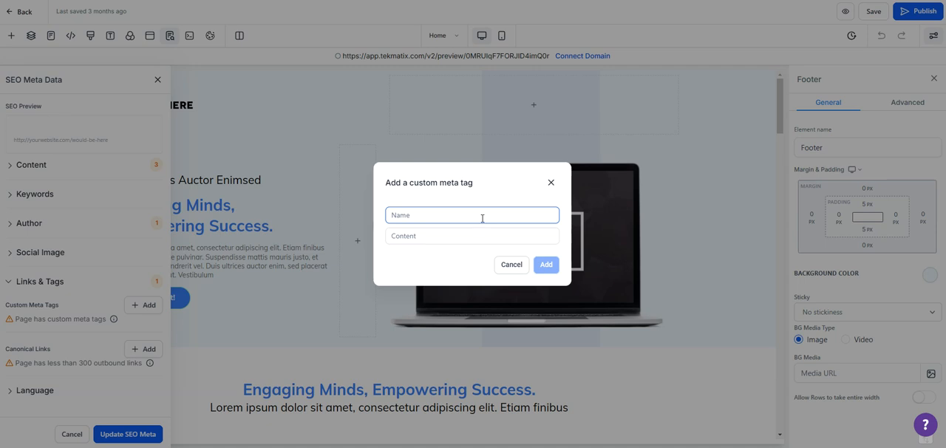
pyautogui.click(472, 237)
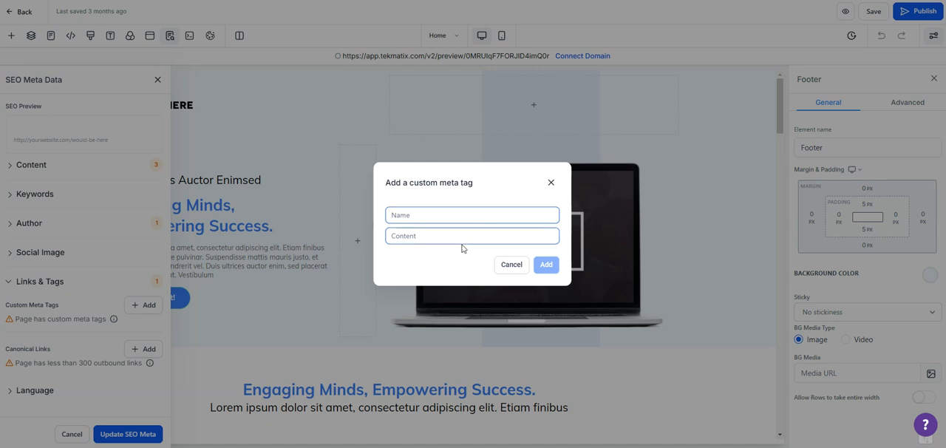
pyautogui.click(473, 216)
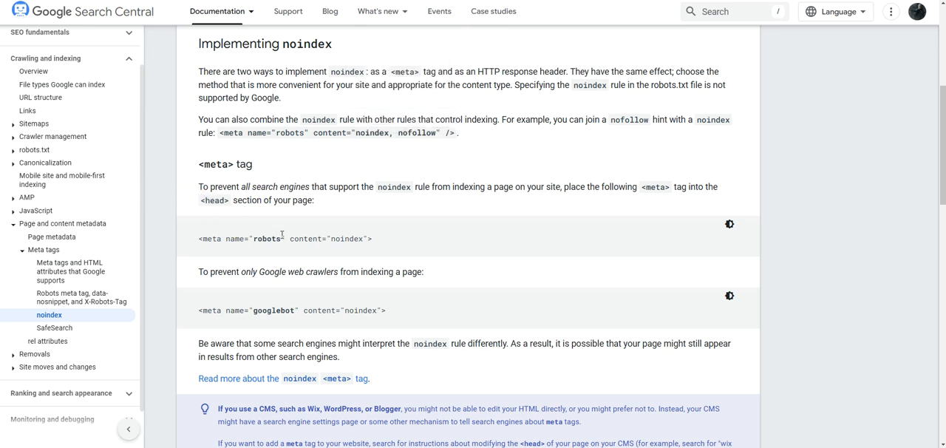
pyautogui.moveTo(340, 330)
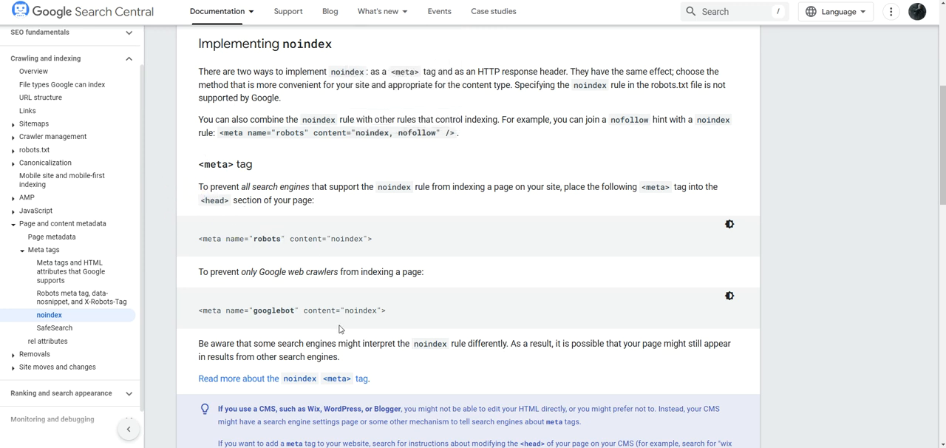
pyautogui.moveTo(343, 324)
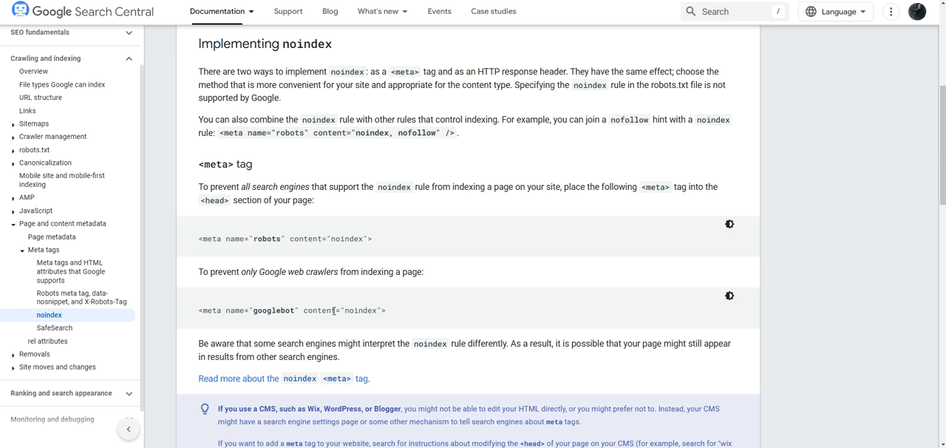
pyautogui.moveTo(275, 237)
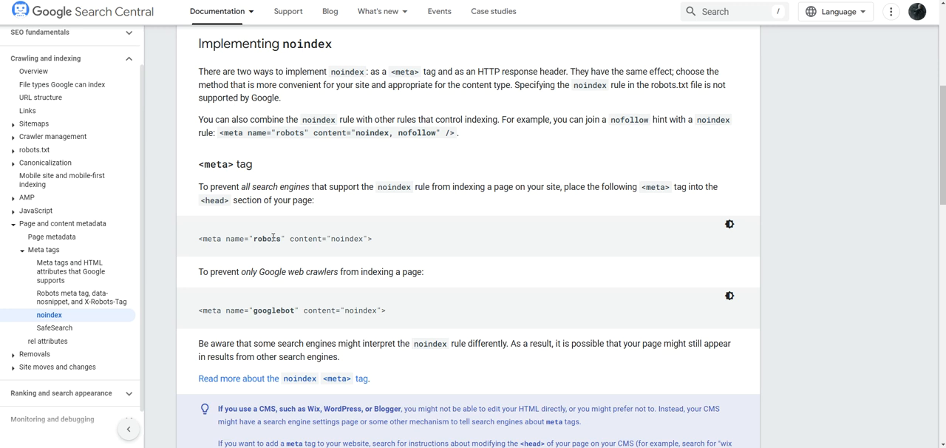
pyautogui.moveTo(263, 164)
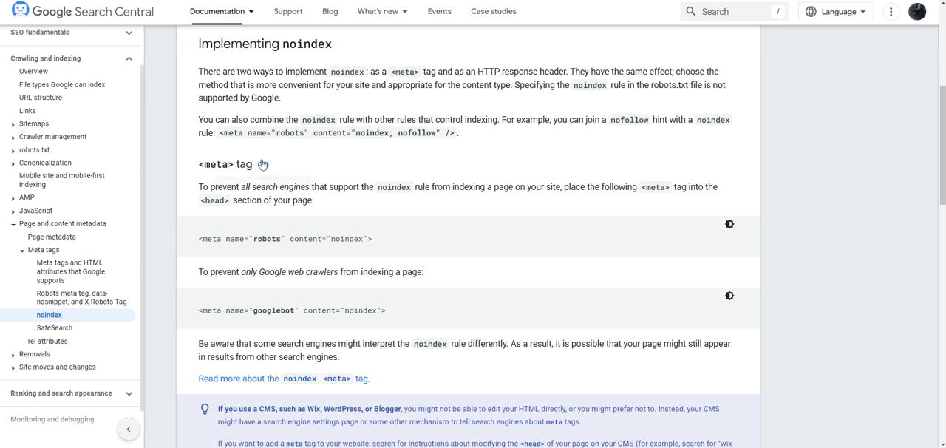
# Pick the word 'robots' from Google Search Central's noindex meta tag example
pyautogui.doubleClick(266, 238)
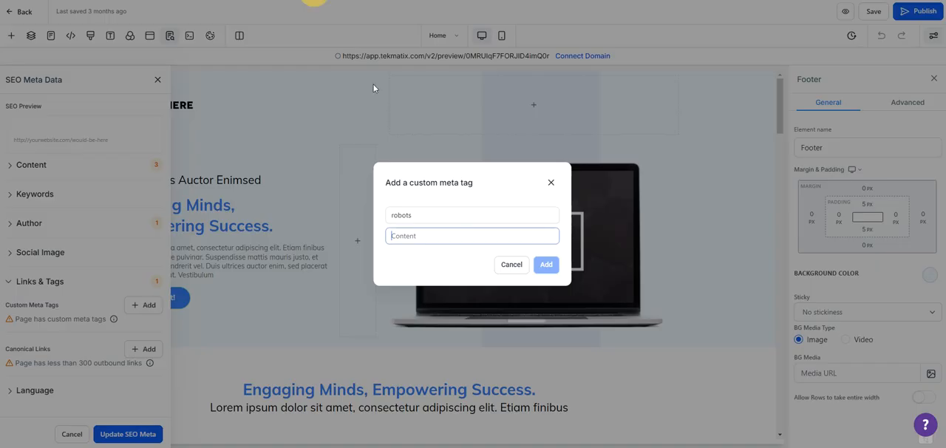
# Add the custom meta tag robots = noindex to the page's meta tags list
pyautogui.write('noindex')
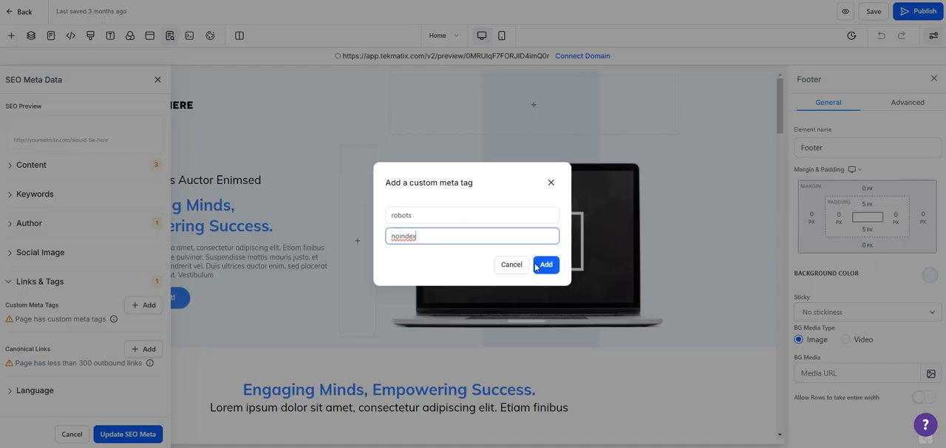
pyautogui.click(546, 263)
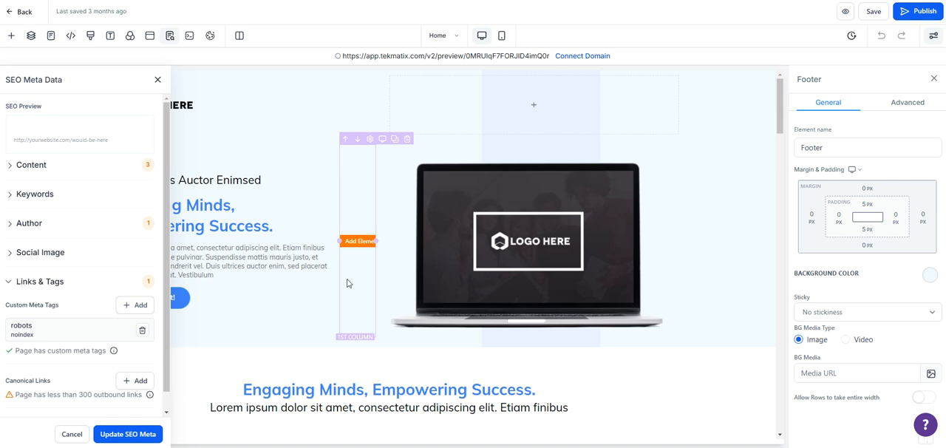
pyautogui.moveTo(94, 318)
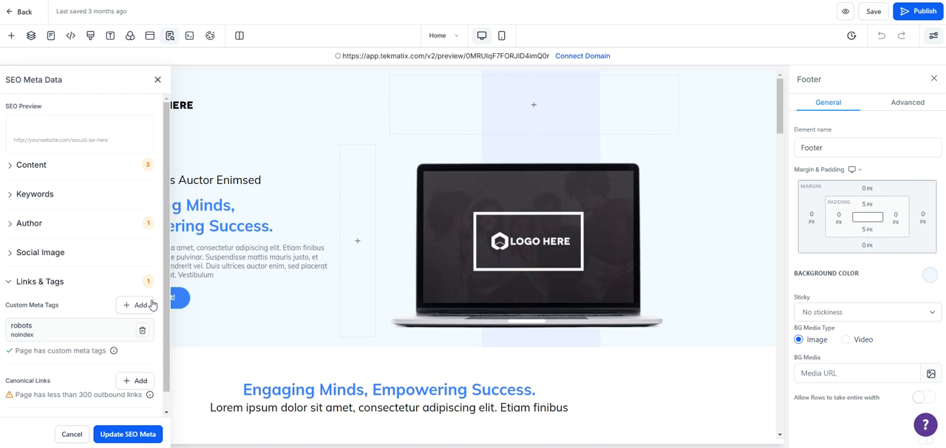
pyautogui.moveTo(147, 315)
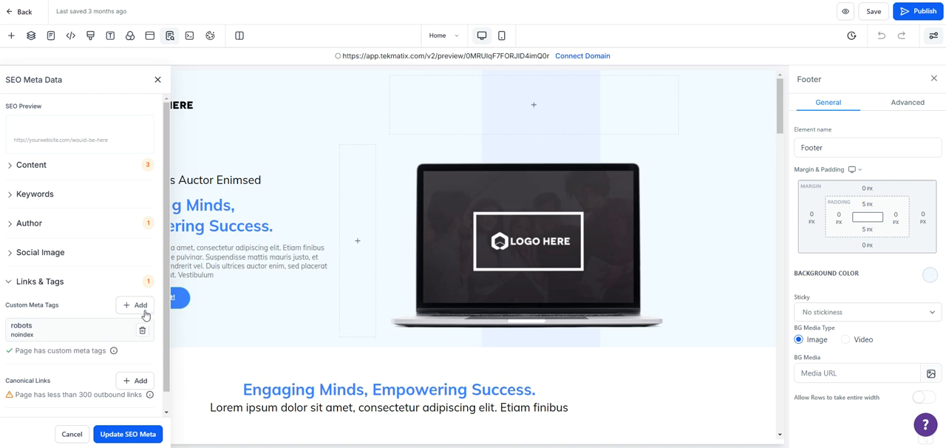
pyautogui.moveTo(156, 311)
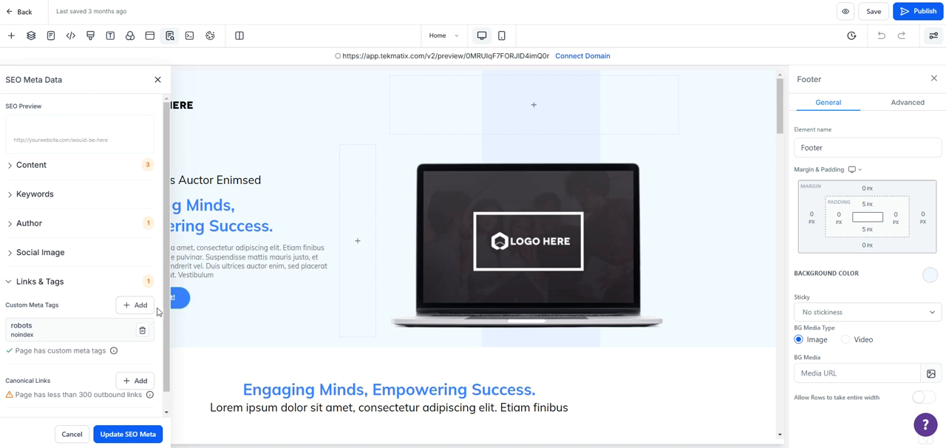
pyautogui.moveTo(207, 142)
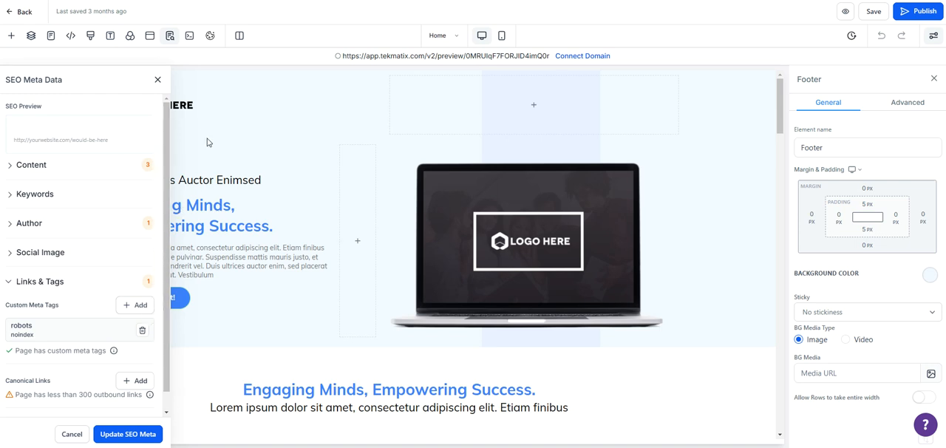